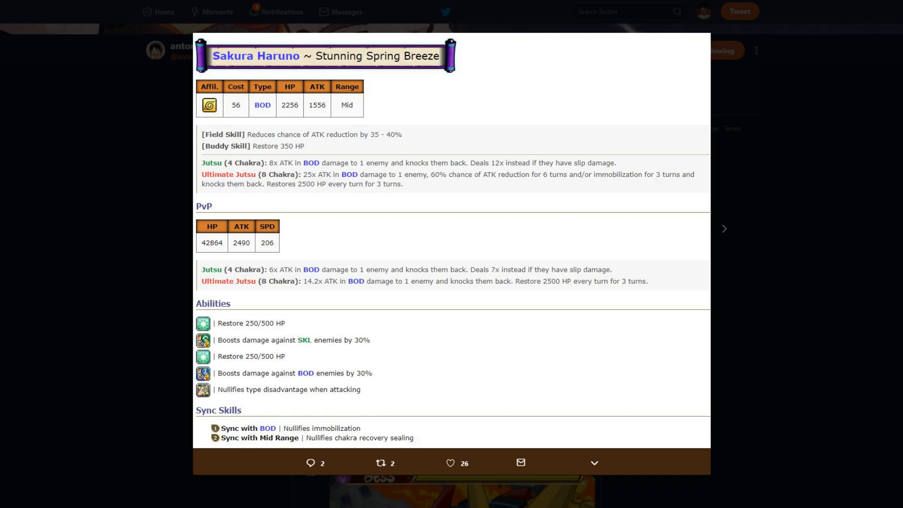
Step: View the Naruto Blazing step-up summon banner image and reveal steps 3 through 9 of the gem-cost ladder
click(724, 228)
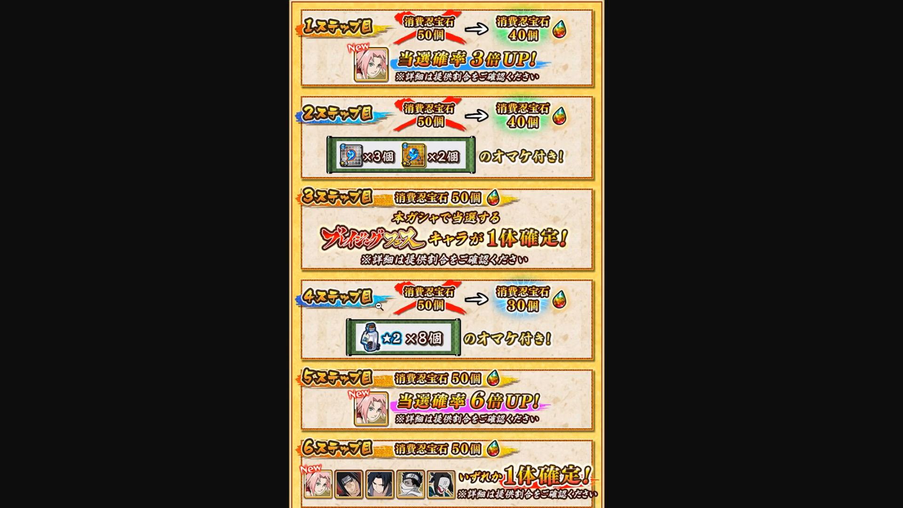
scroll(down, 3)
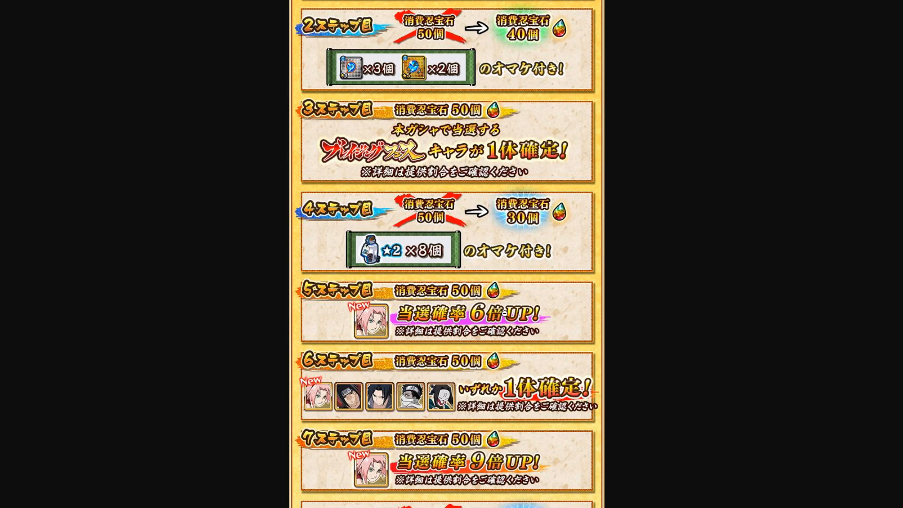
scroll(down, 3)
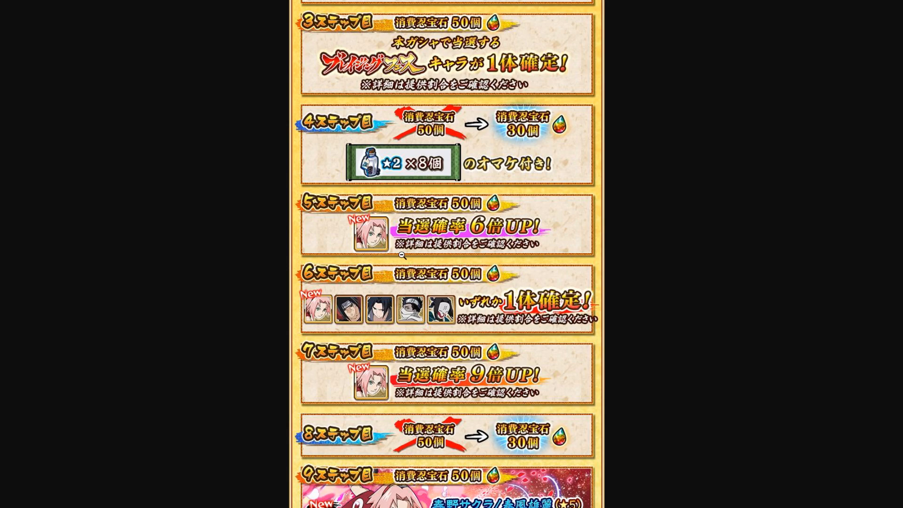
mouse_move(351, 320)
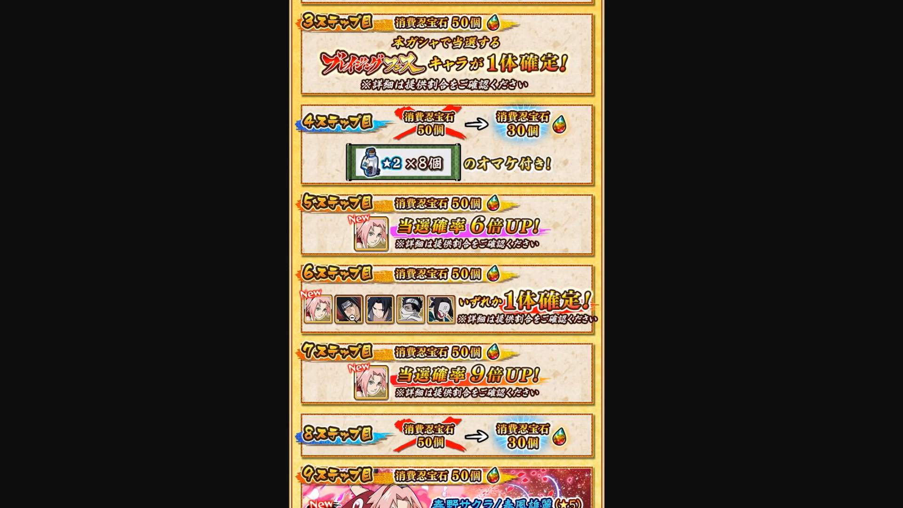